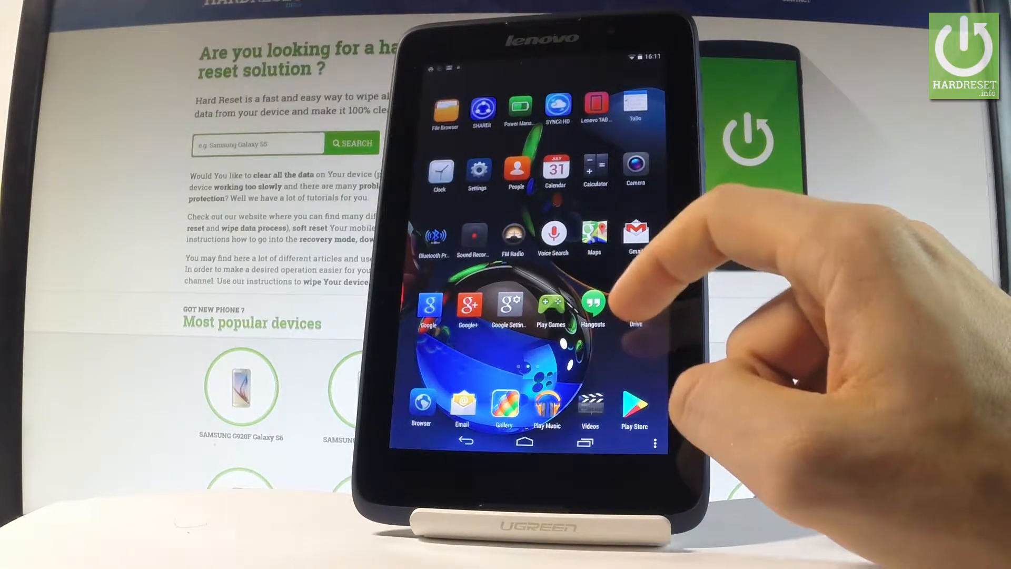
# Launch the Settings app from the home screen.
pyautogui.click(477, 169)
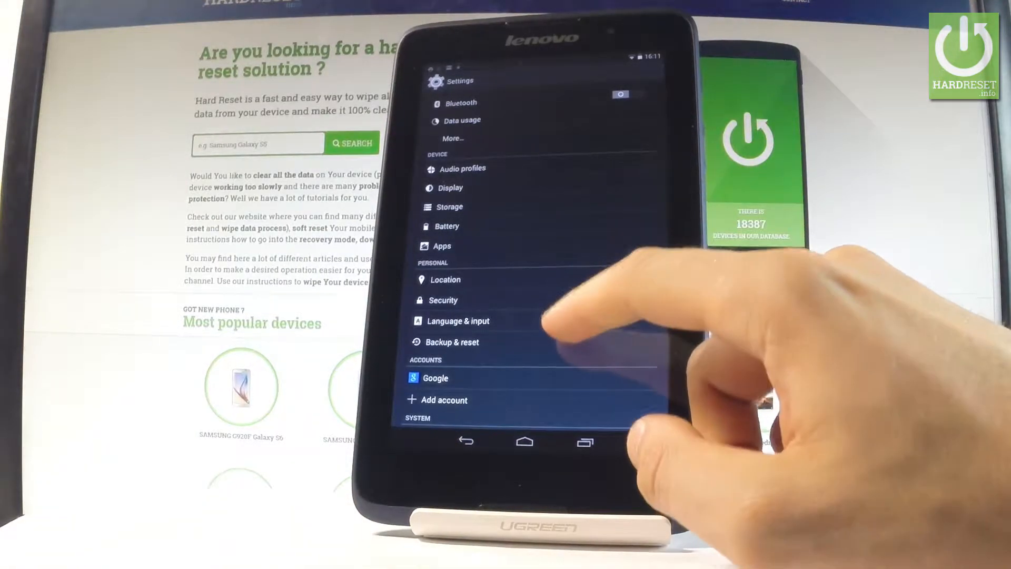
# Choose Español (España) as the system language under Language & input > Language.
pyautogui.click(459, 320)
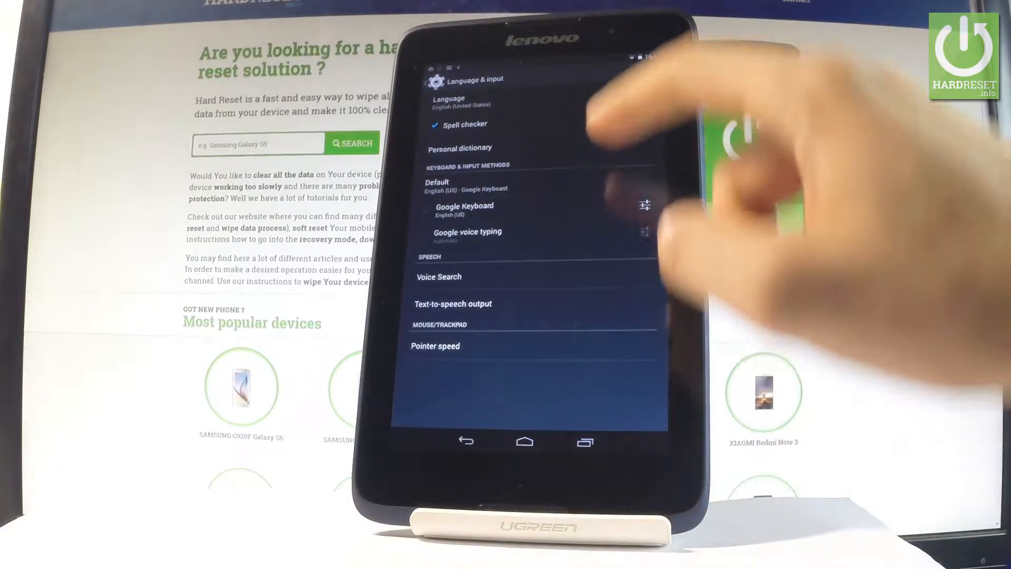
pyautogui.click(447, 101)
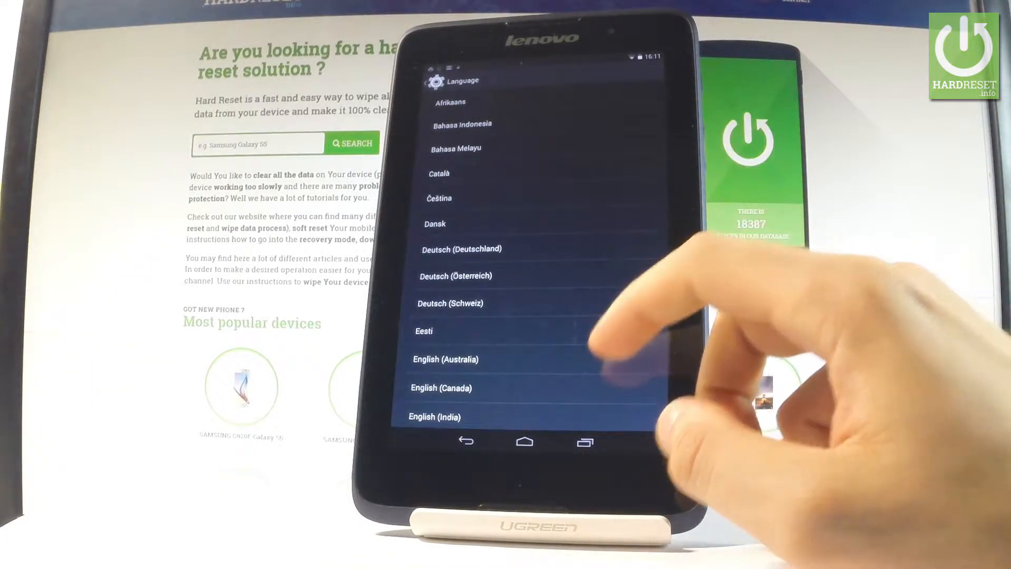
pyautogui.scroll(-3)
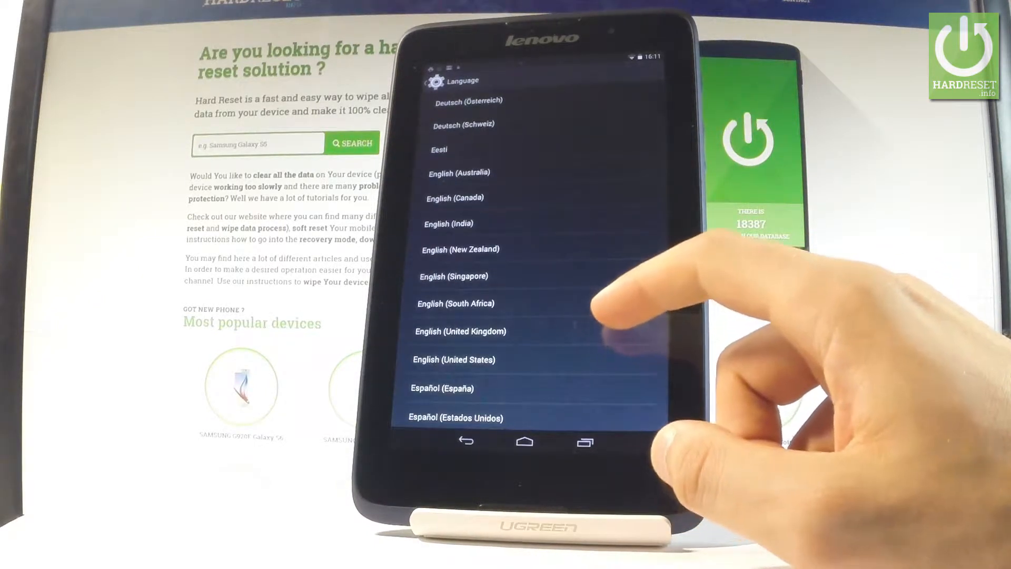
pyautogui.scroll(-3)
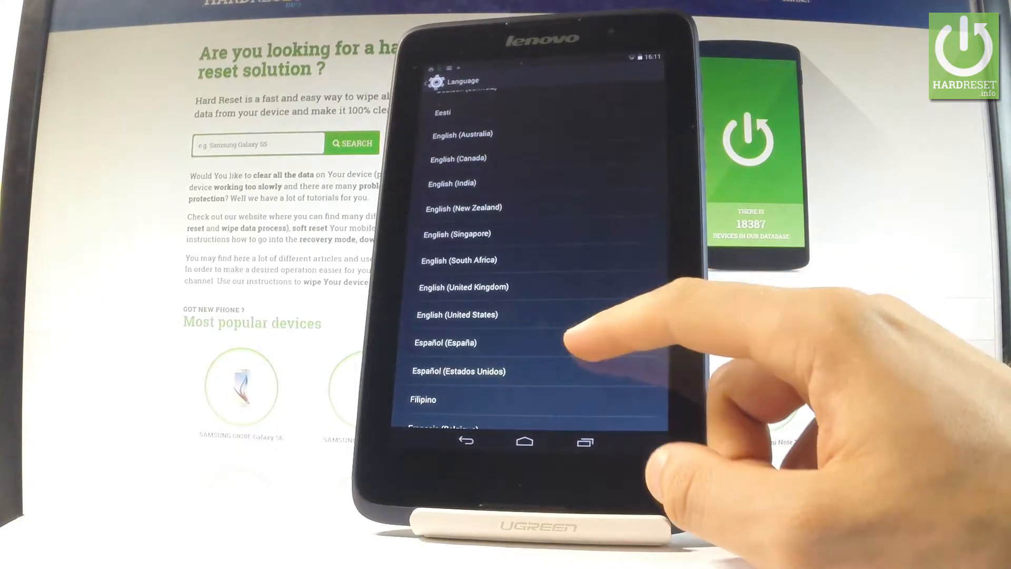
pyautogui.click(443, 343)
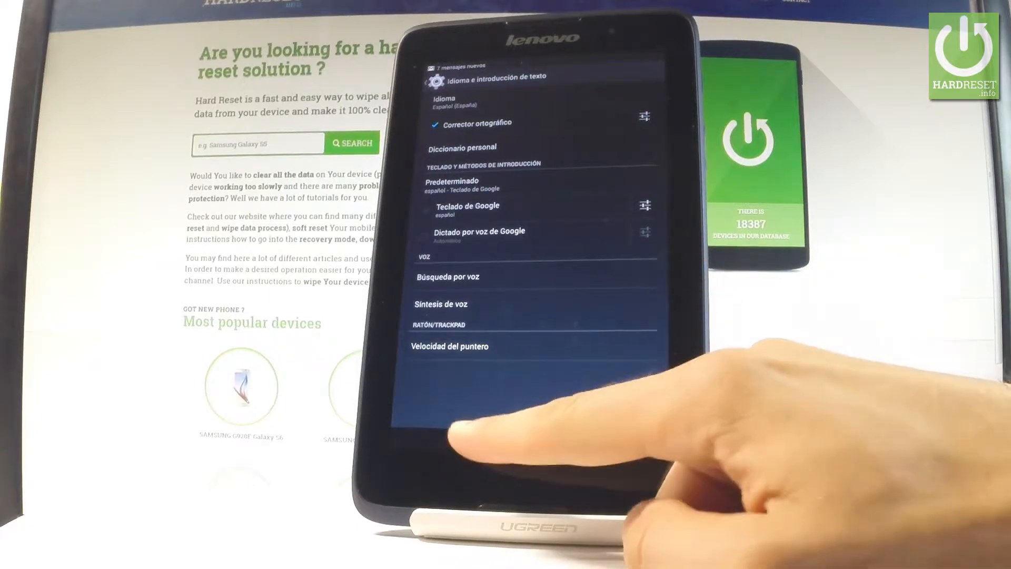
# Return to the Spanish 'Ajustes' list and reopen Idioma e introducción de texto.
pyautogui.click(466, 442)
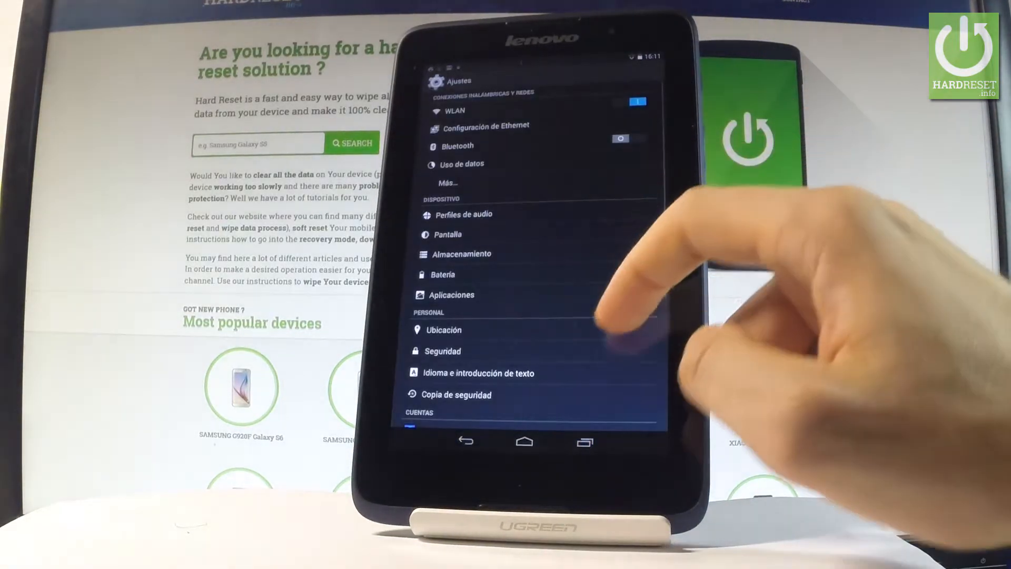
pyautogui.scroll(-3)
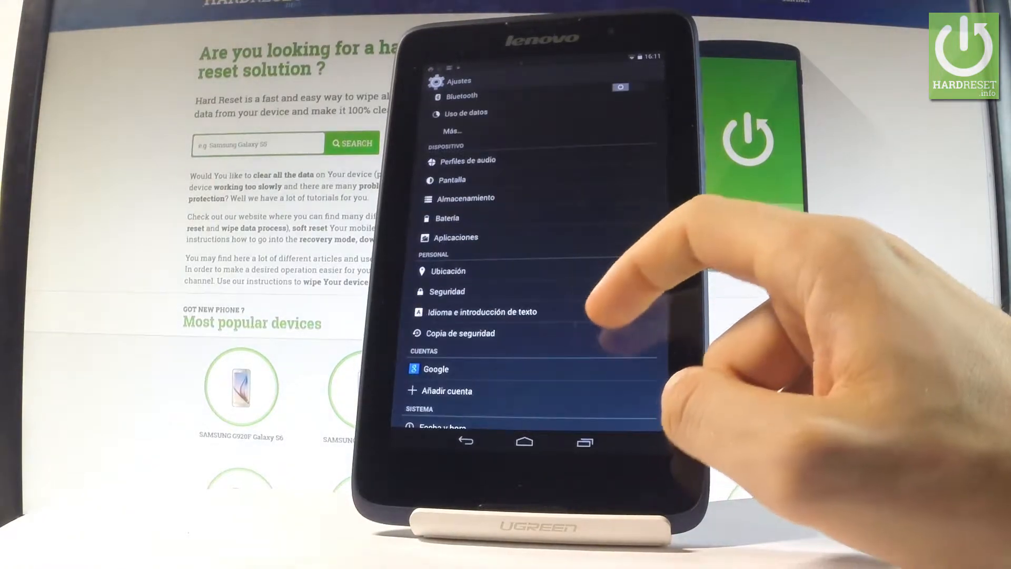
pyautogui.click(481, 311)
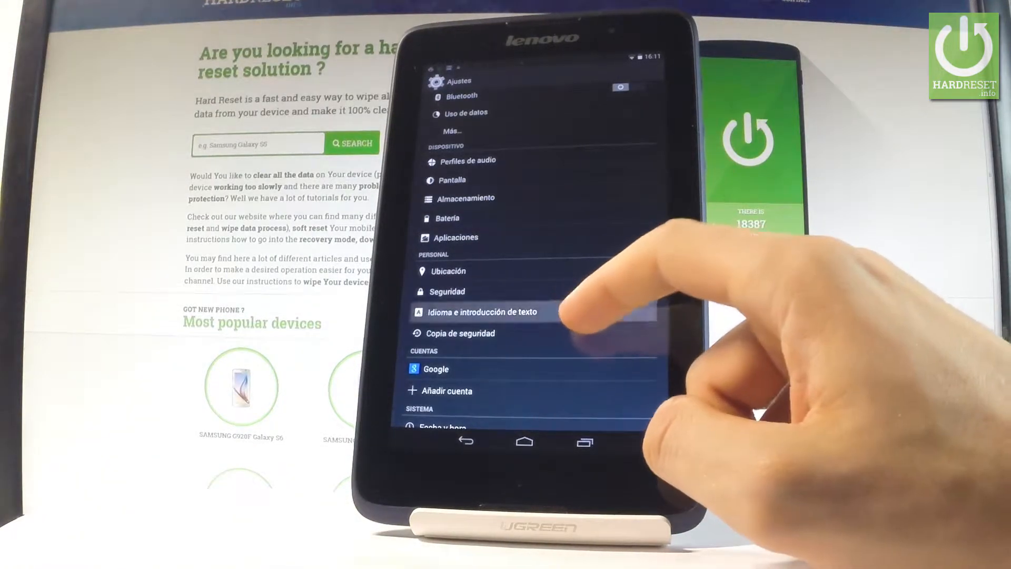
# Switch the system language to English (United States) and go back to the home screen.
pyautogui.click(480, 313)
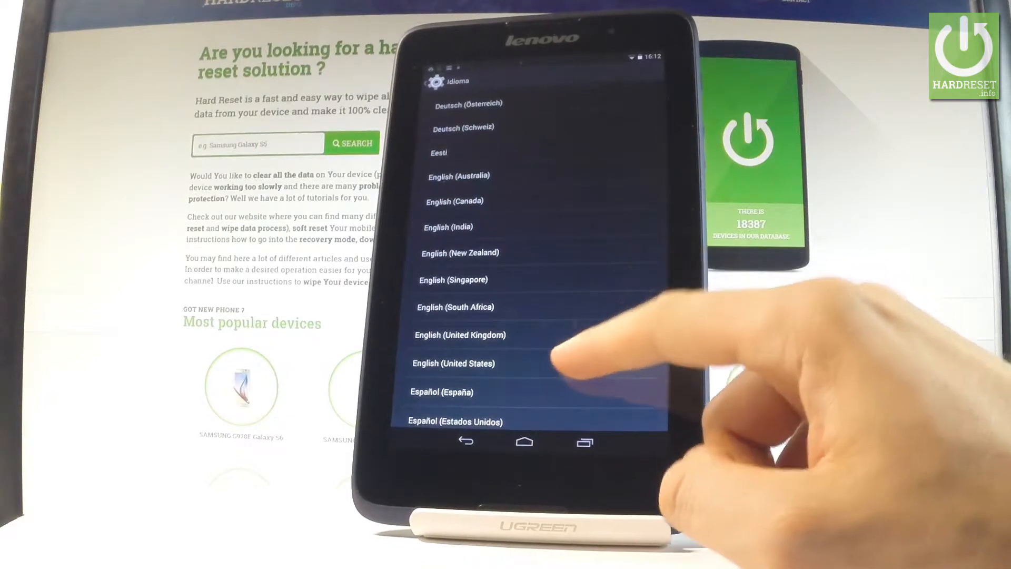
pyautogui.click(454, 363)
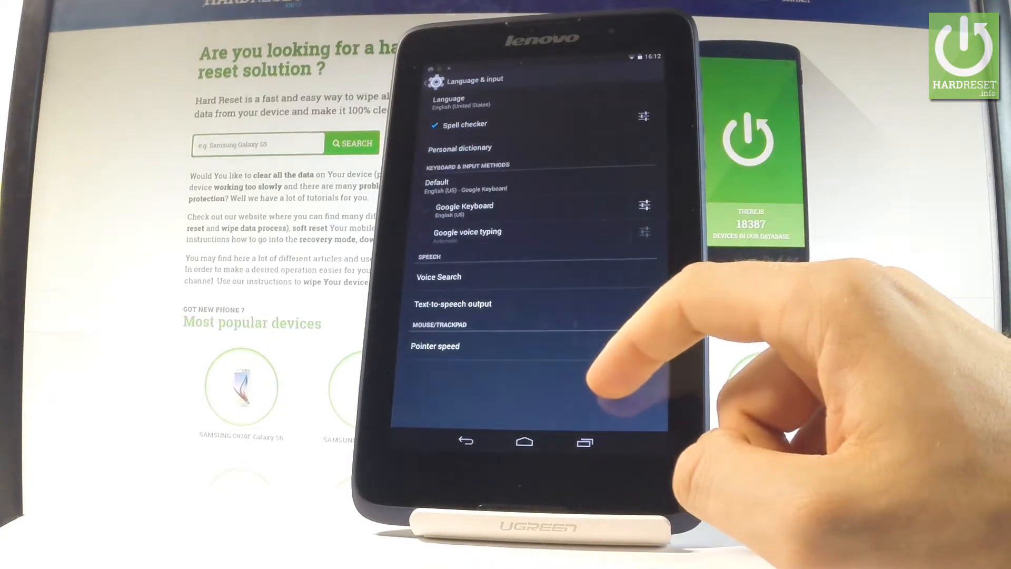
pyautogui.click(466, 442)
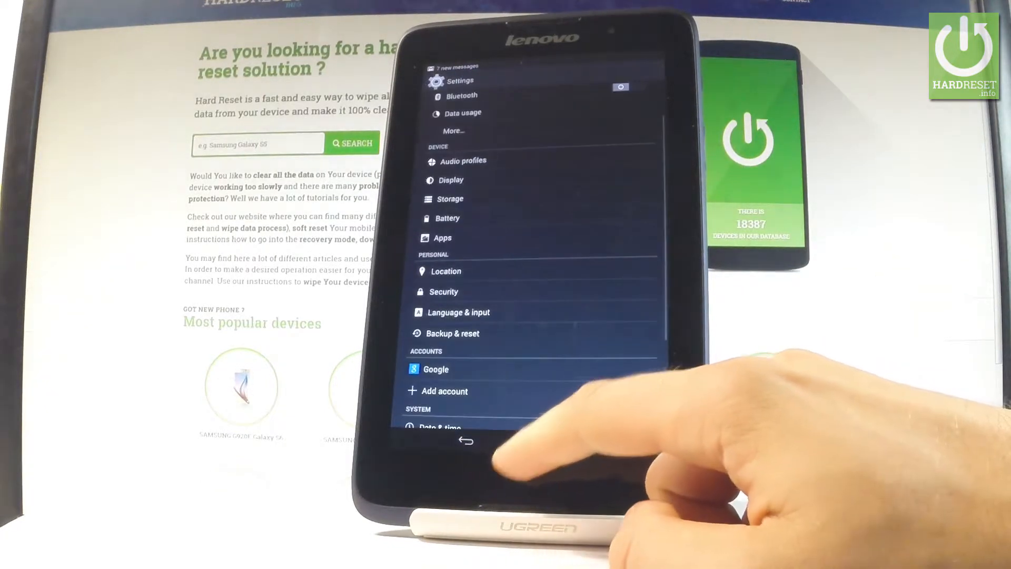
pyautogui.click(466, 442)
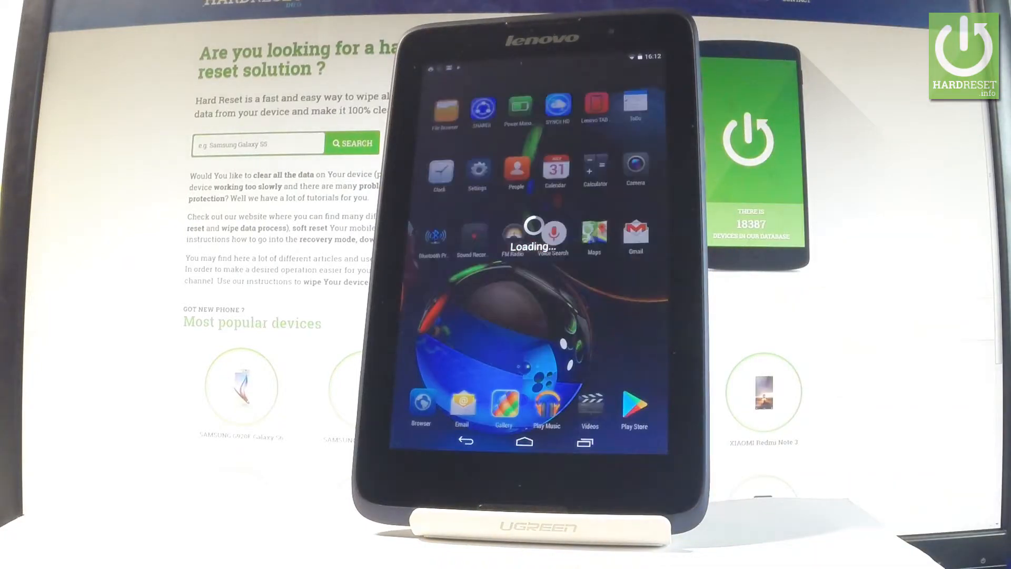